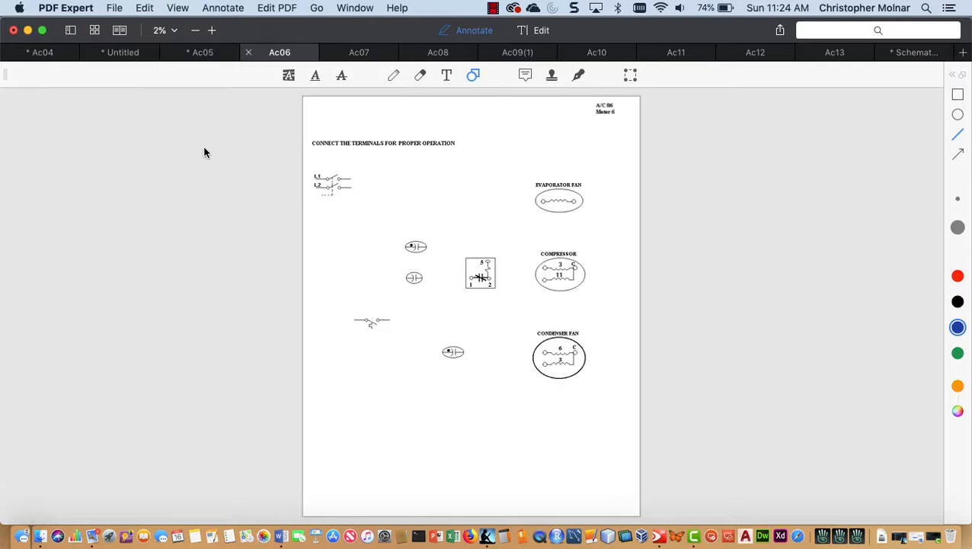
pyautogui.moveTo(610, 213)
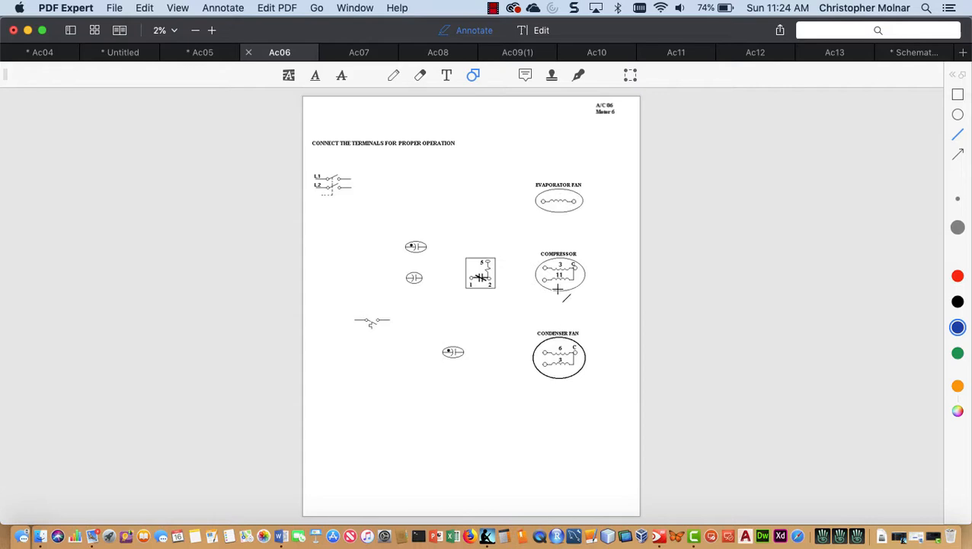
pyautogui.moveTo(474, 228)
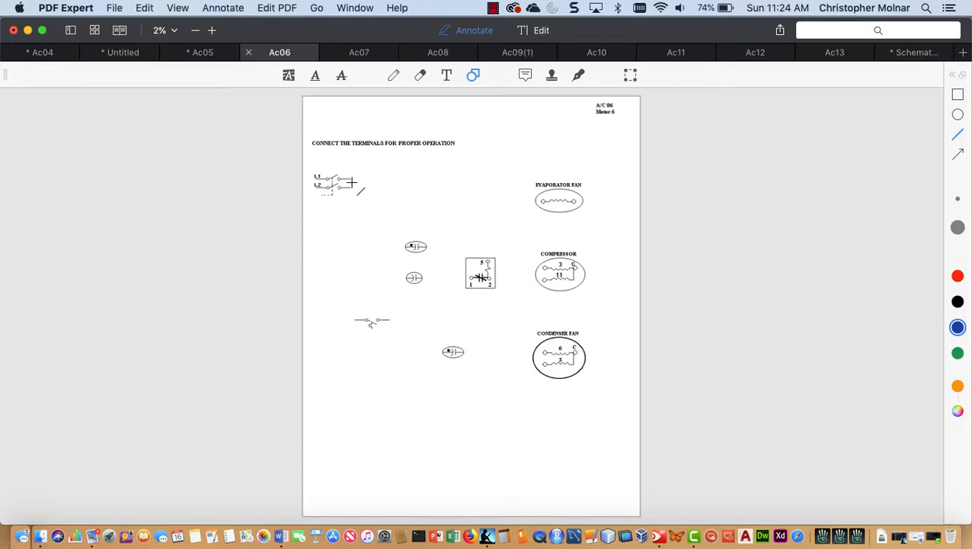
# - Draw blue wires from the switch to the thermostat, the evaporator fan, and relay contact to compressor
pyautogui.moveTo(350, 187); pyautogui.dragTo(353, 297)
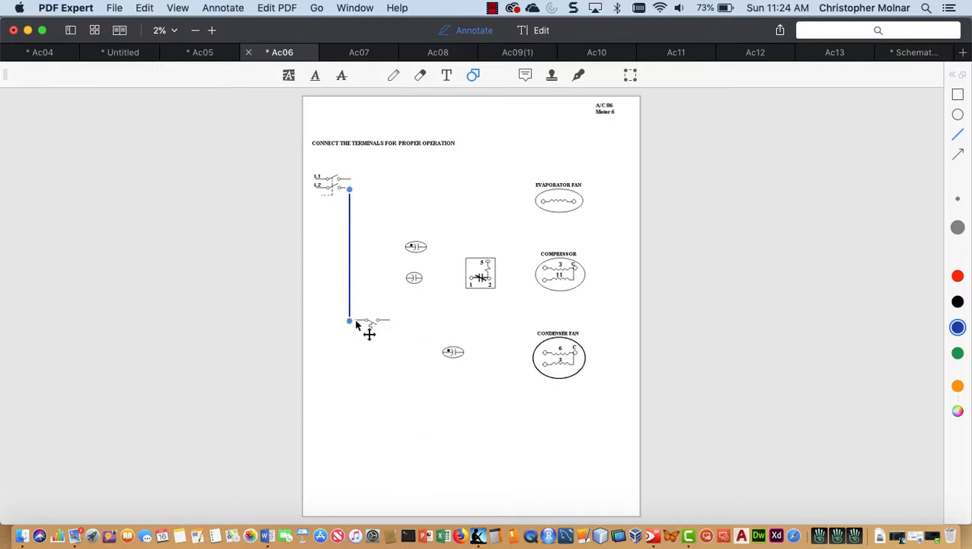
pyautogui.moveTo(419, 269)
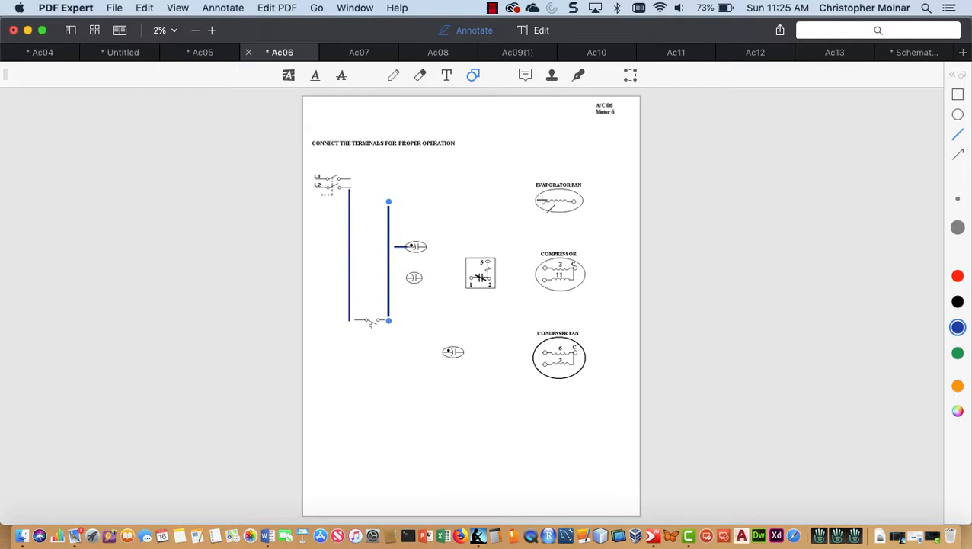
pyautogui.moveTo(389, 202); pyautogui.dragTo(540, 202)
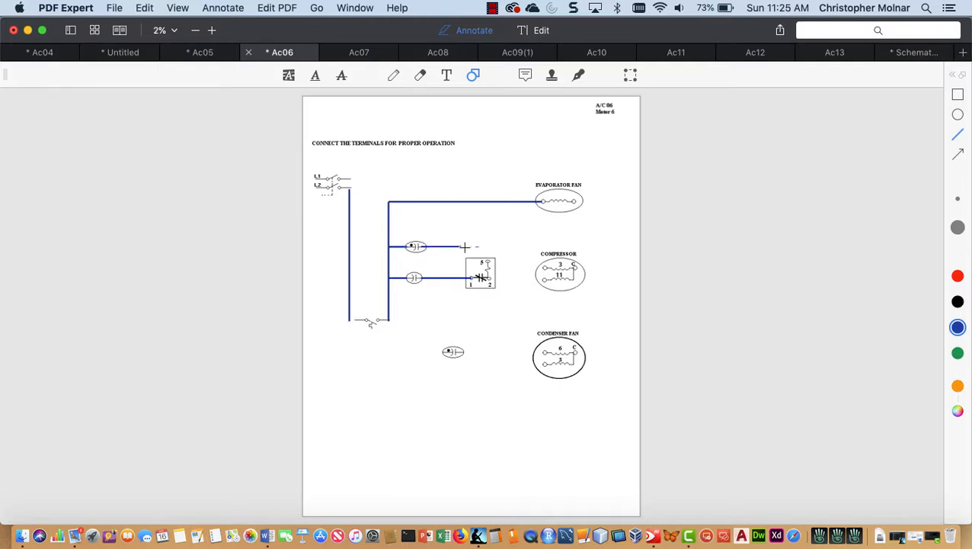
pyautogui.moveTo(465, 248); pyautogui.dragTo(537, 251)
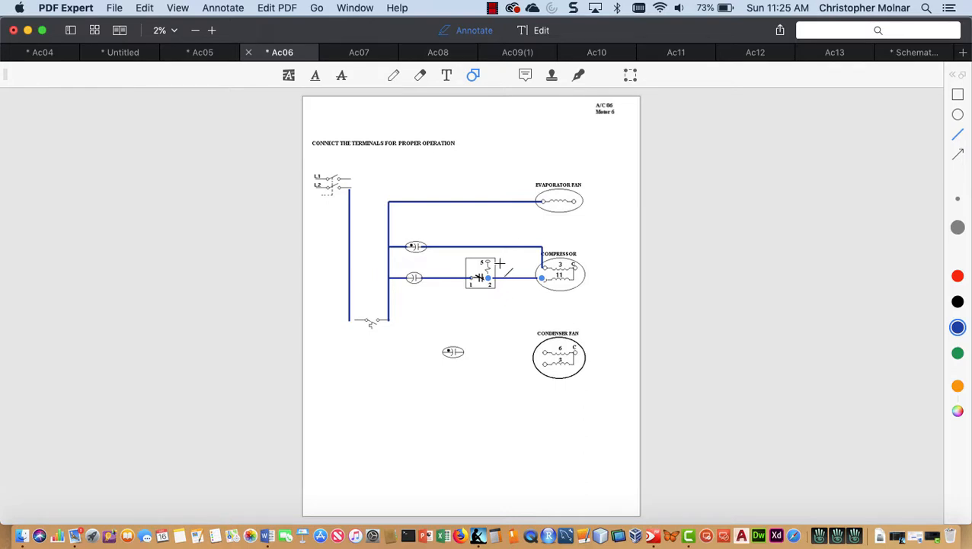
pyautogui.moveTo(570, 201)
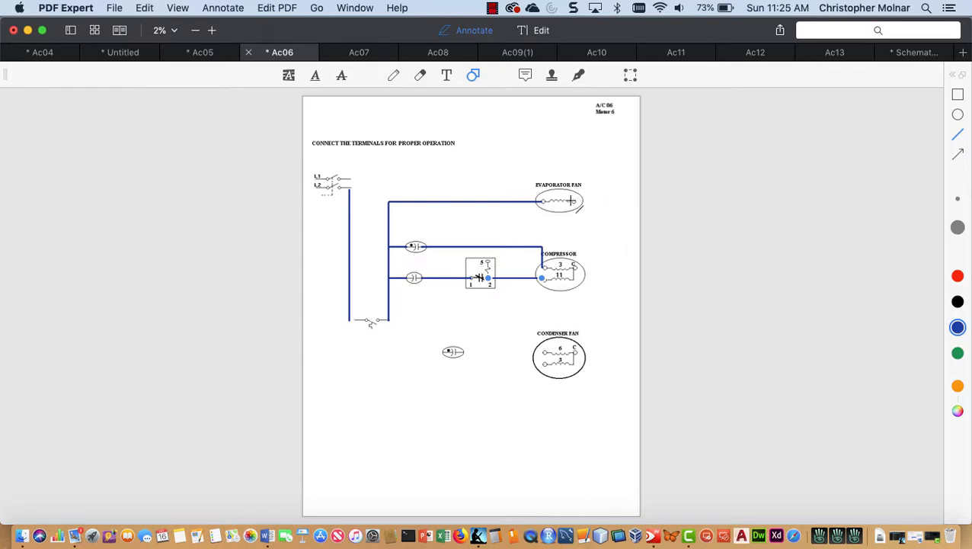
# - Draw the top L1 wire to the right edge and down, plus the riser to the condenser fan
pyautogui.moveTo(349, 180); pyautogui.dragTo(453, 181)
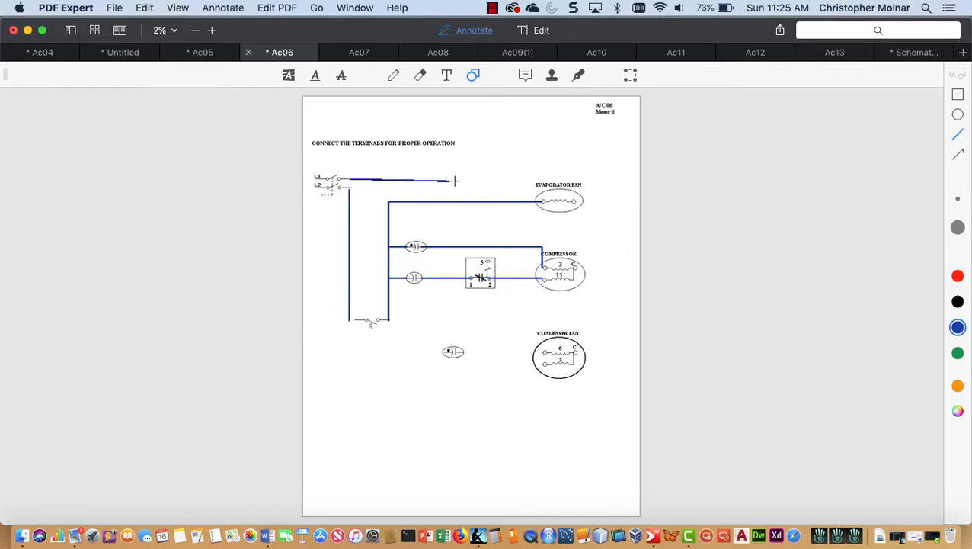
pyautogui.moveTo(455, 181); pyautogui.dragTo(609, 180)
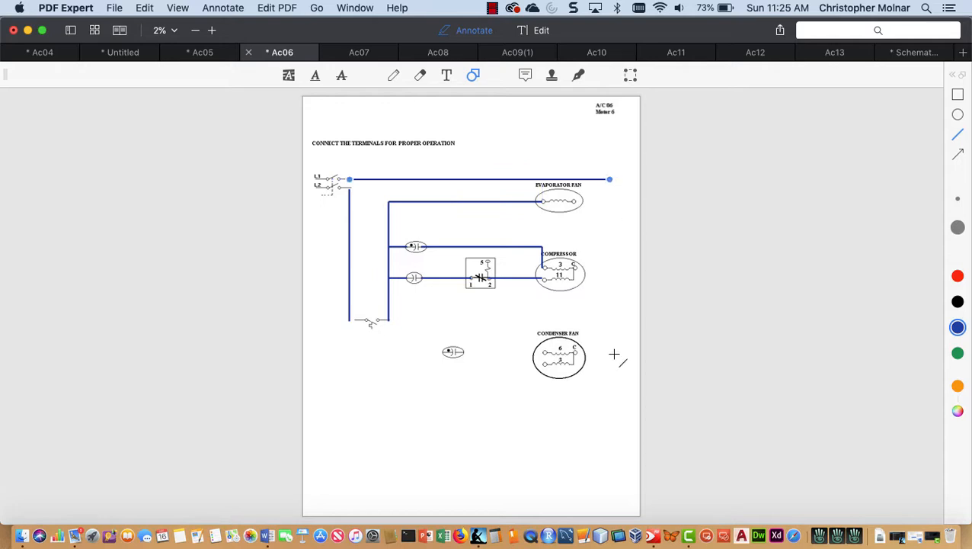
pyautogui.moveTo(615, 226); pyautogui.dragTo(615, 352)
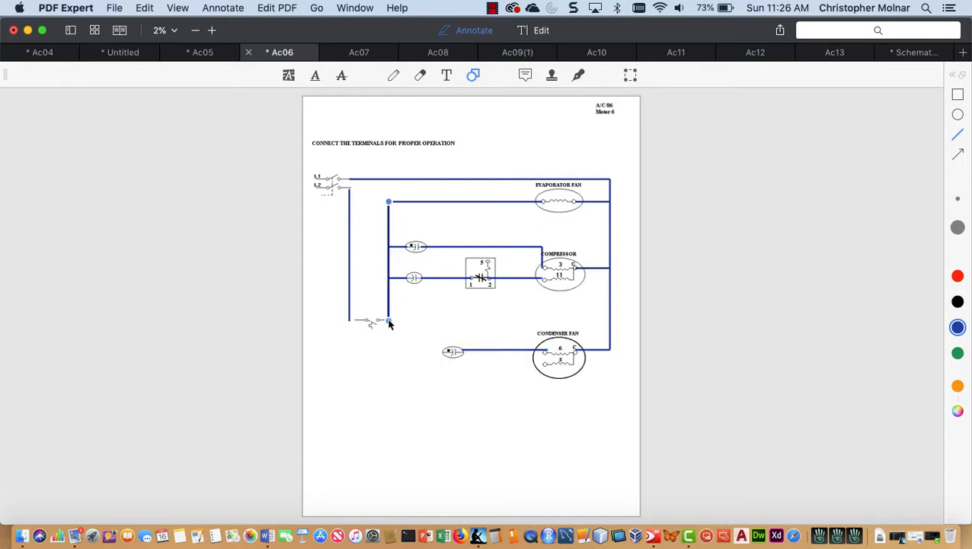
pyautogui.moveTo(388, 320); pyautogui.dragTo(389, 349)
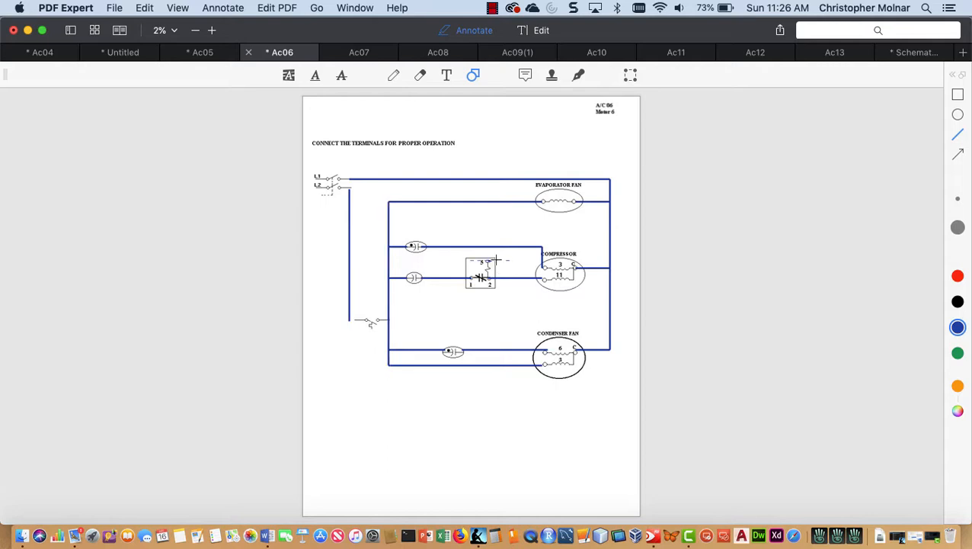
# - Wire capacitor terminal 5 to the compressor and realign the left wire onto the thermostat terminal
pyautogui.moveTo(486, 261); pyautogui.dragTo(535, 261)
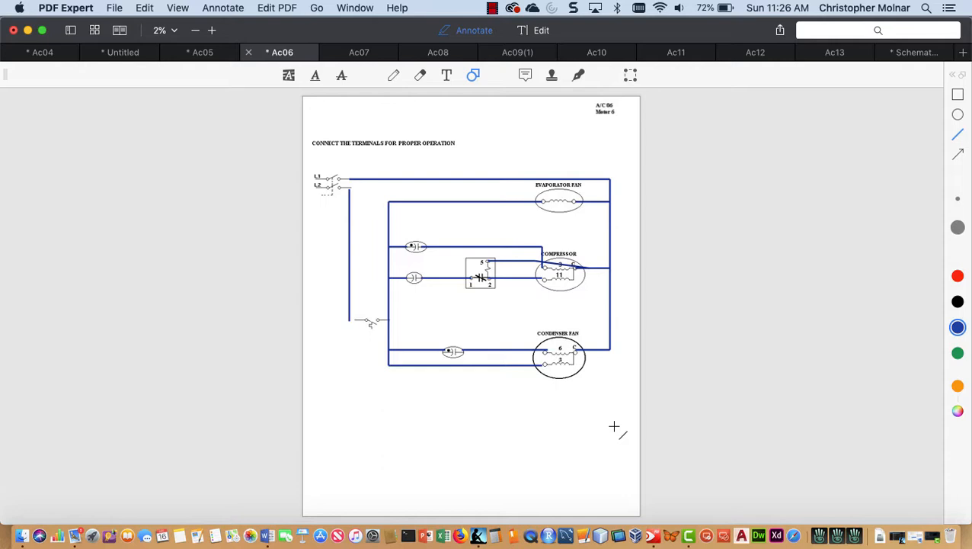
pyautogui.moveTo(350, 278)
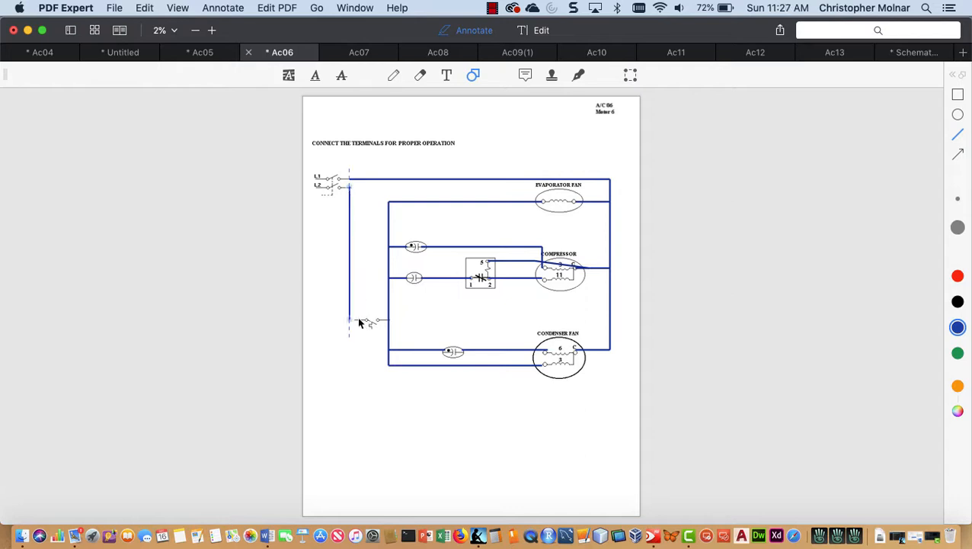
pyautogui.moveTo(349, 187); pyautogui.dragTo(366, 320)
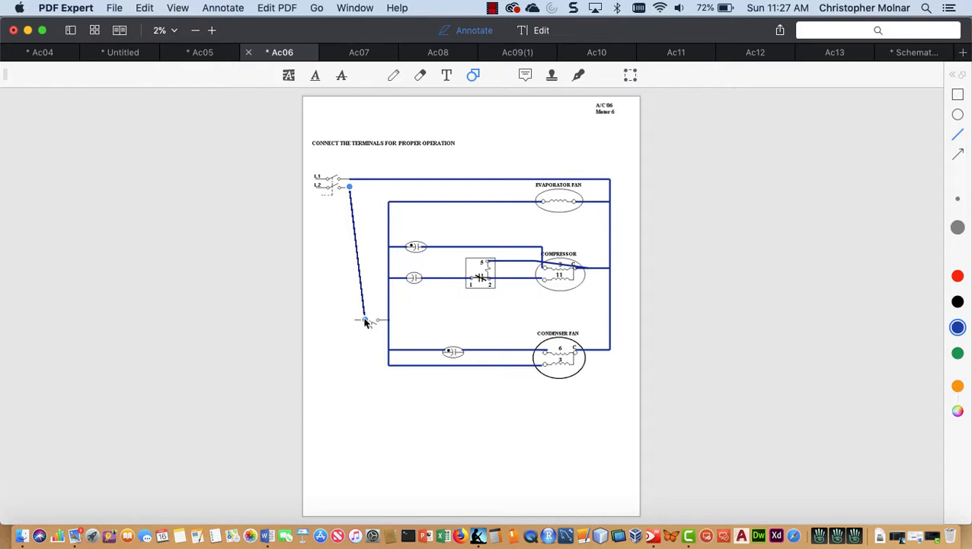
pyautogui.moveTo(365, 320); pyautogui.dragTo(349, 318)
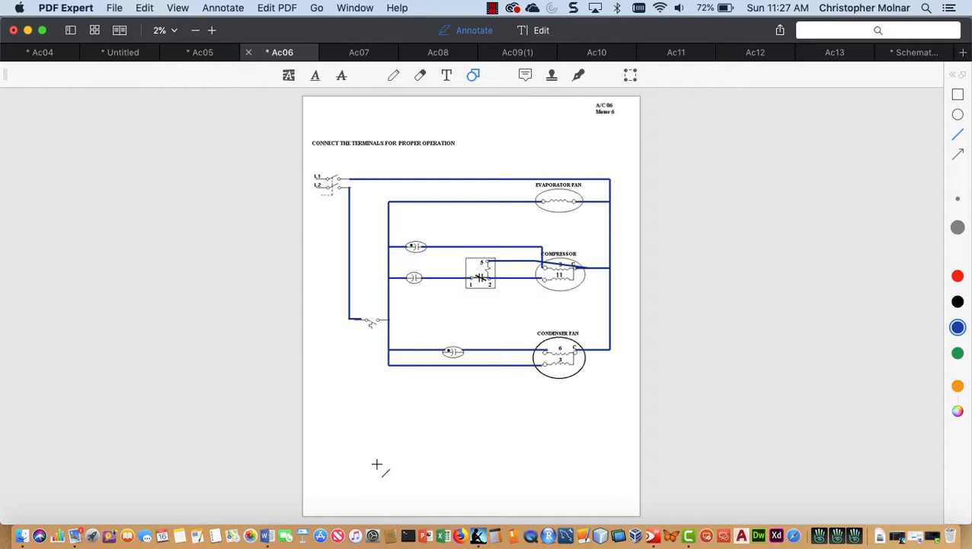
pyautogui.moveTo(4, 126)
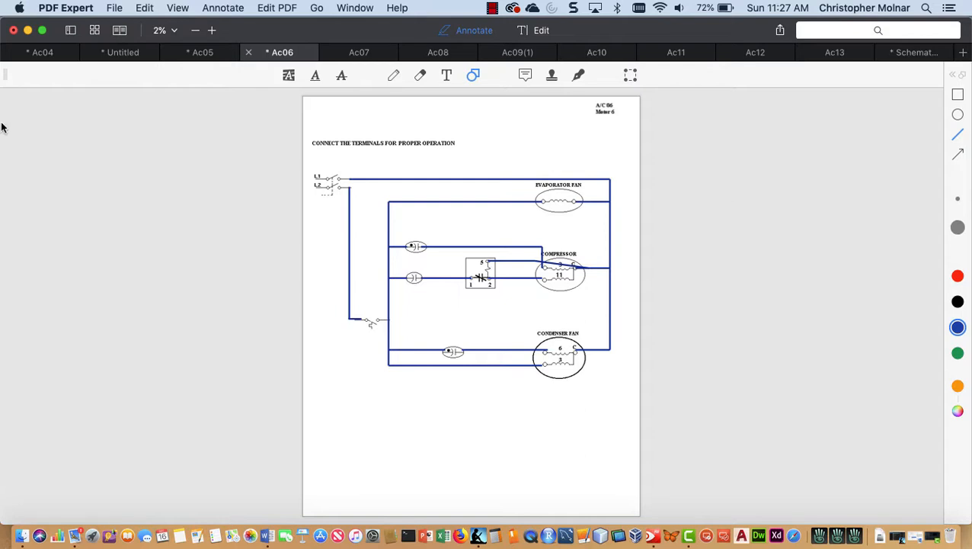
# - Switch to the untitled ladder schematic and select the SC capacitor symbol to copy
pyautogui.click(120, 52)
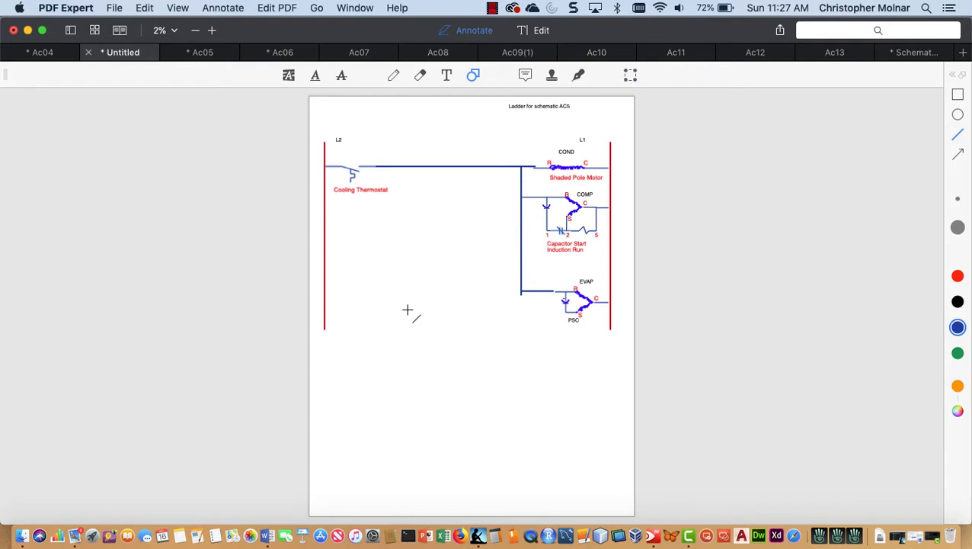
pyautogui.moveTo(556, 204)
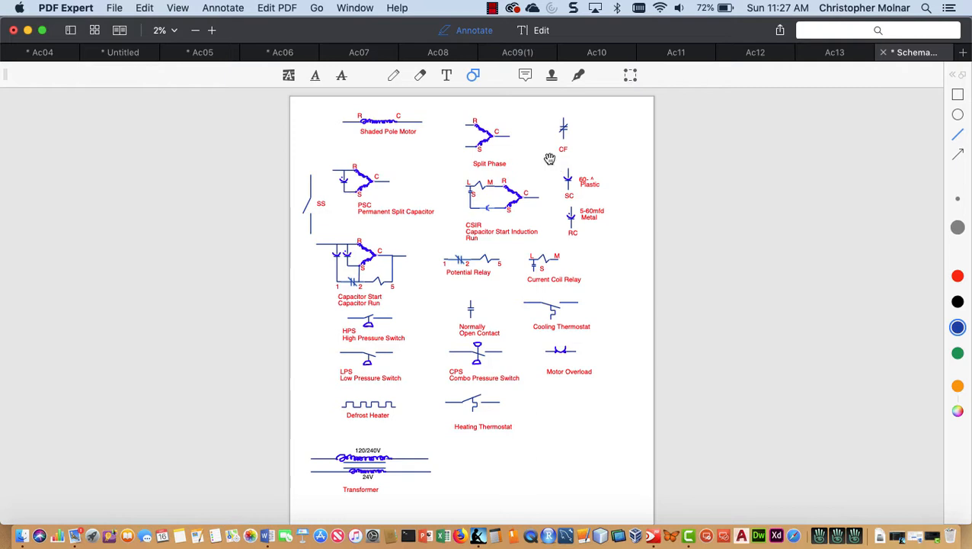
pyautogui.moveTo(520, 190); pyautogui.dragTo(580, 131)
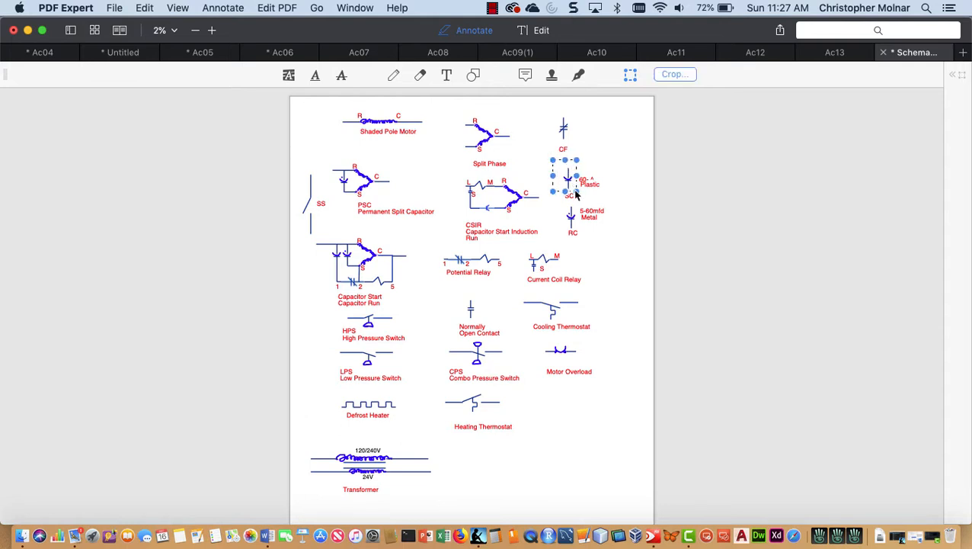
pyautogui.moveTo(569, 191)
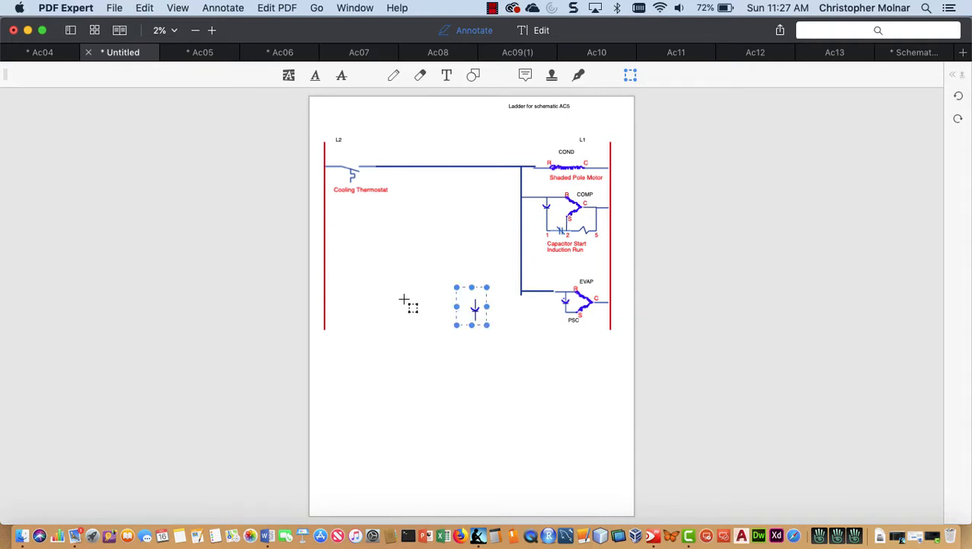
# - Move the pasted capacitor into the COMP branch, then switch between Text, Edit and Annotate modes
pyautogui.moveTo(472, 304); pyautogui.dragTo(550, 208)
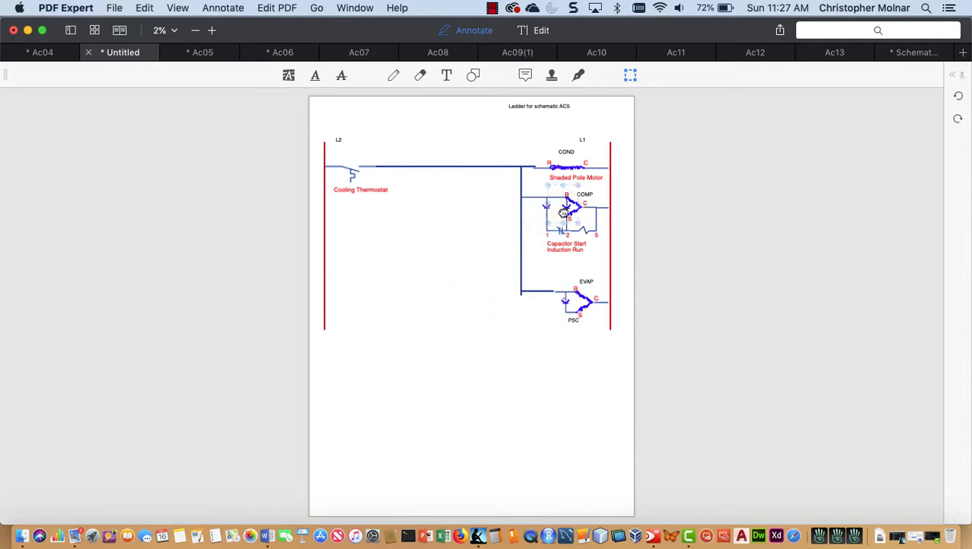
pyautogui.click(565, 211)
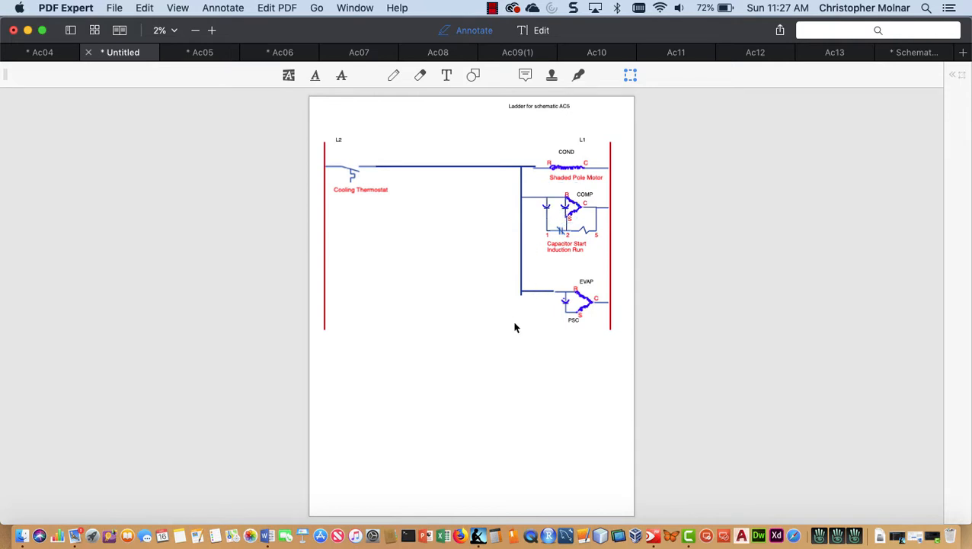
pyautogui.moveTo(570, 255)
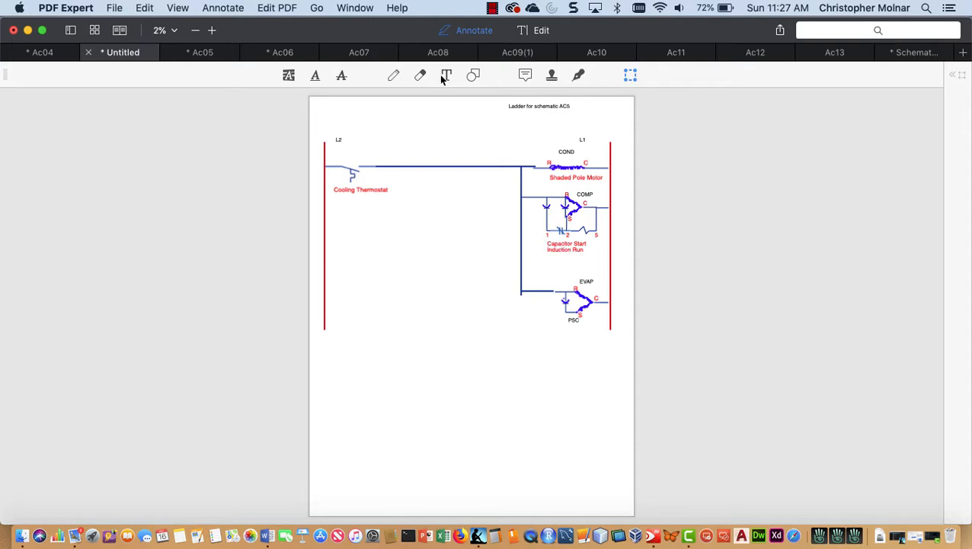
pyautogui.click(446, 75)
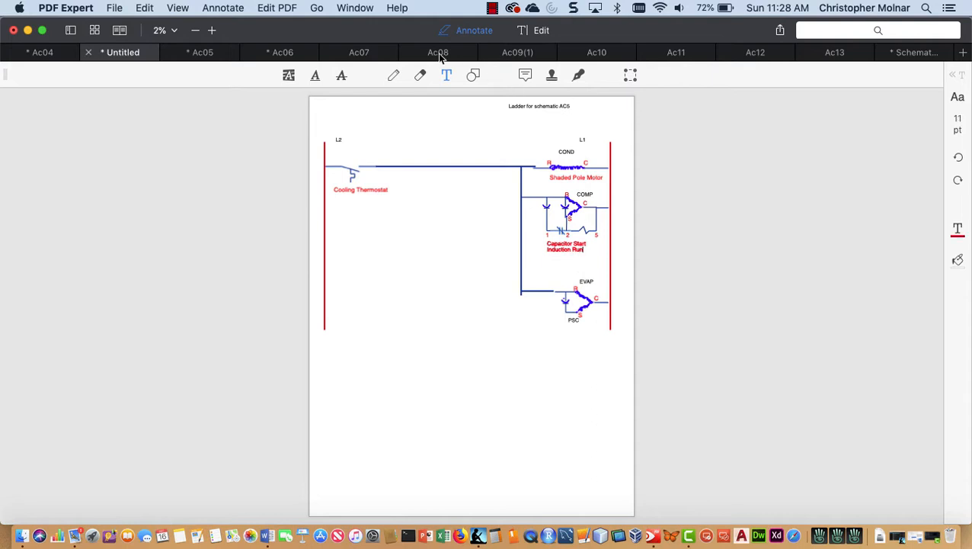
pyautogui.click(541, 29)
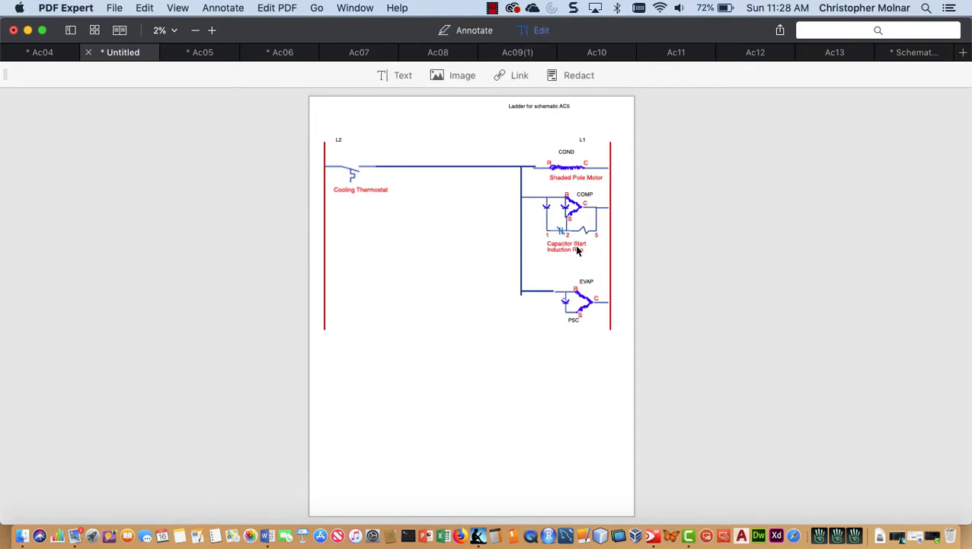
pyautogui.moveTo(446, 99)
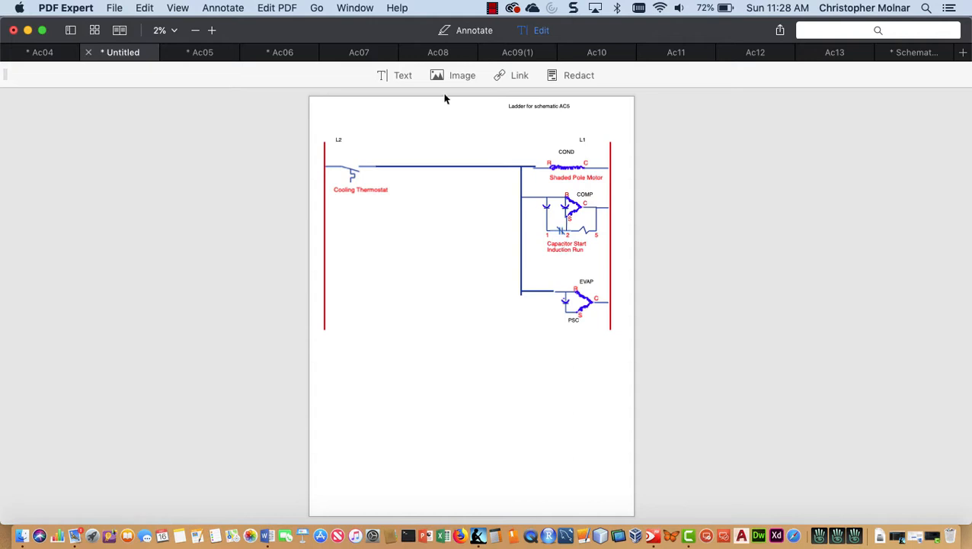
pyautogui.moveTo(543, 255)
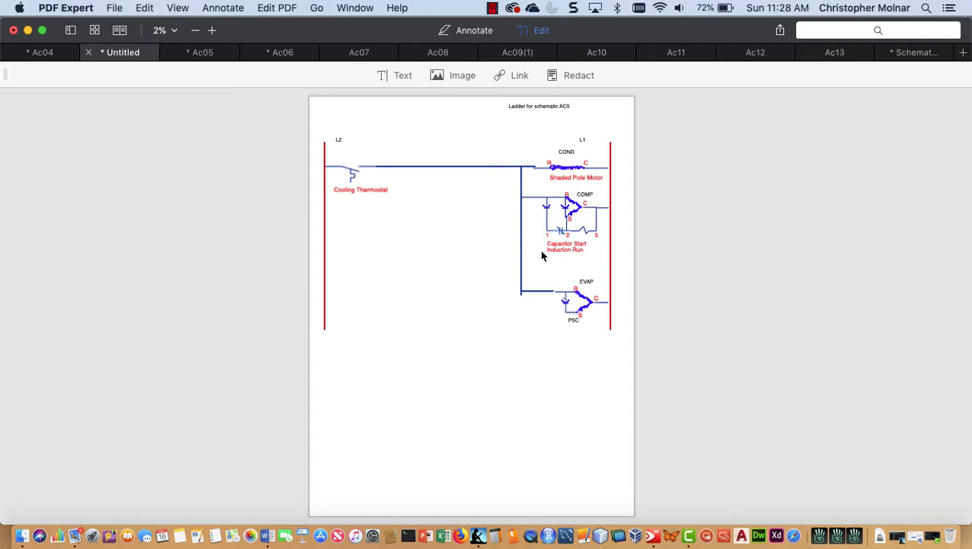
pyautogui.moveTo(393, 83)
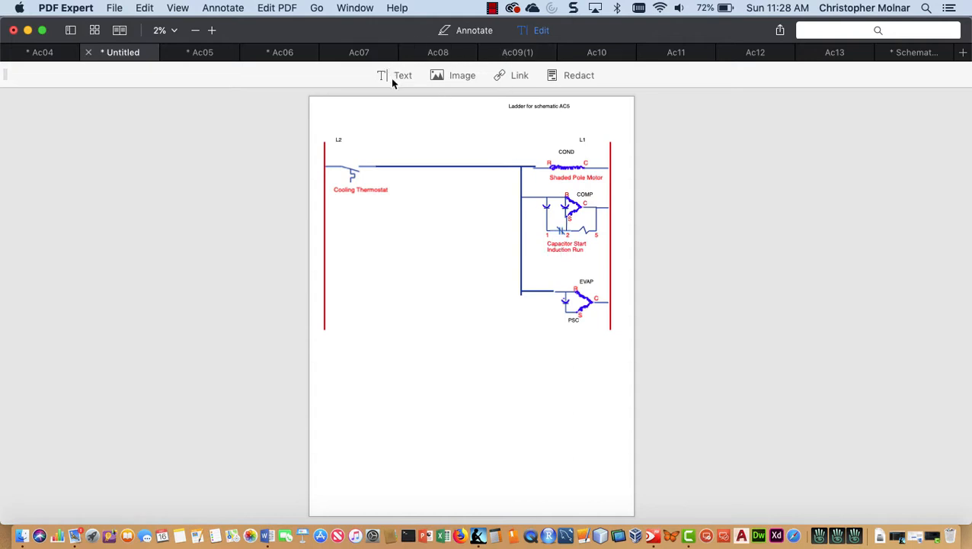
pyautogui.click(474, 31)
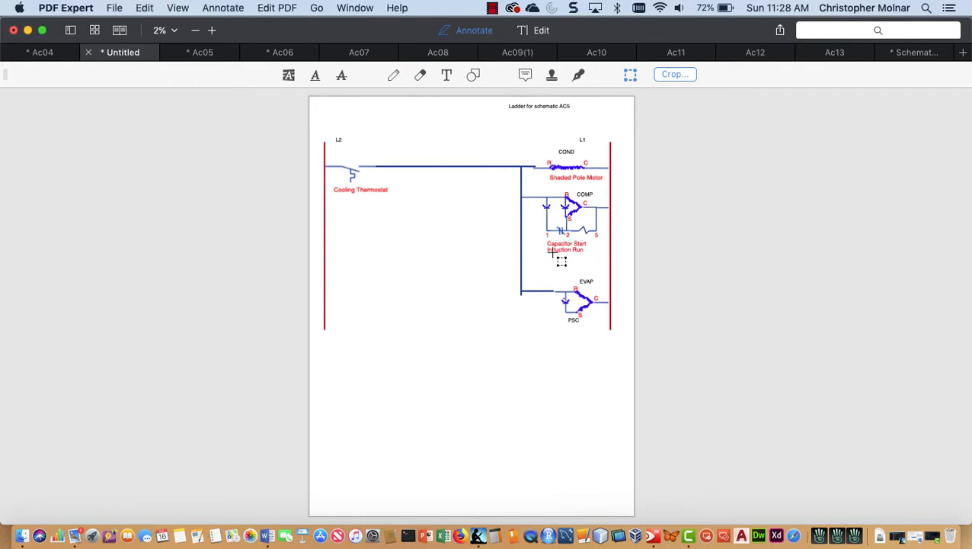
pyautogui.click(566, 246)
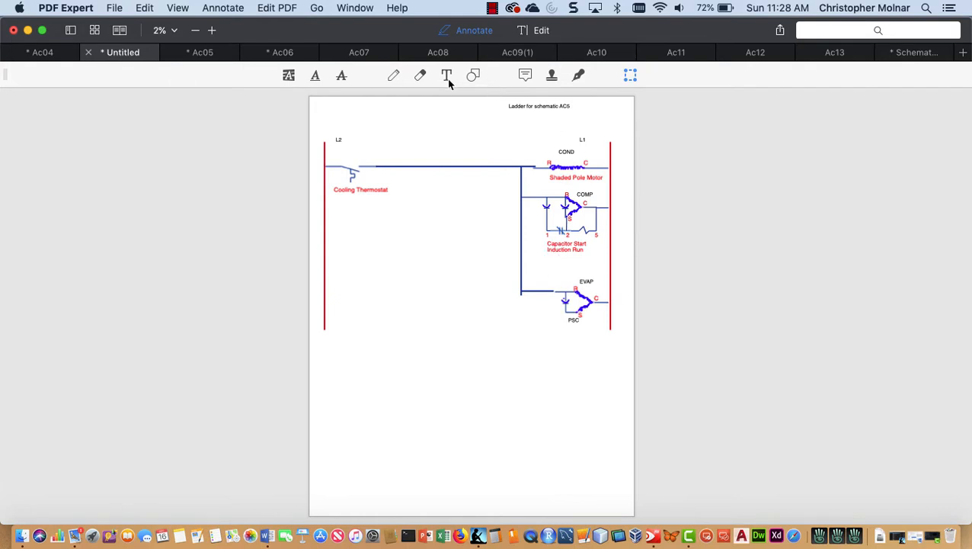
pyautogui.click(446, 75)
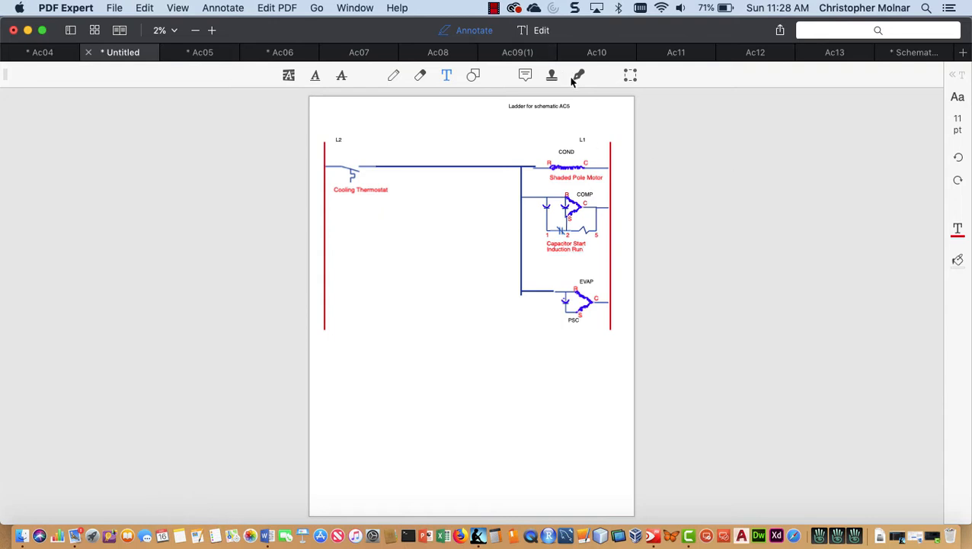
pyautogui.click(551, 75)
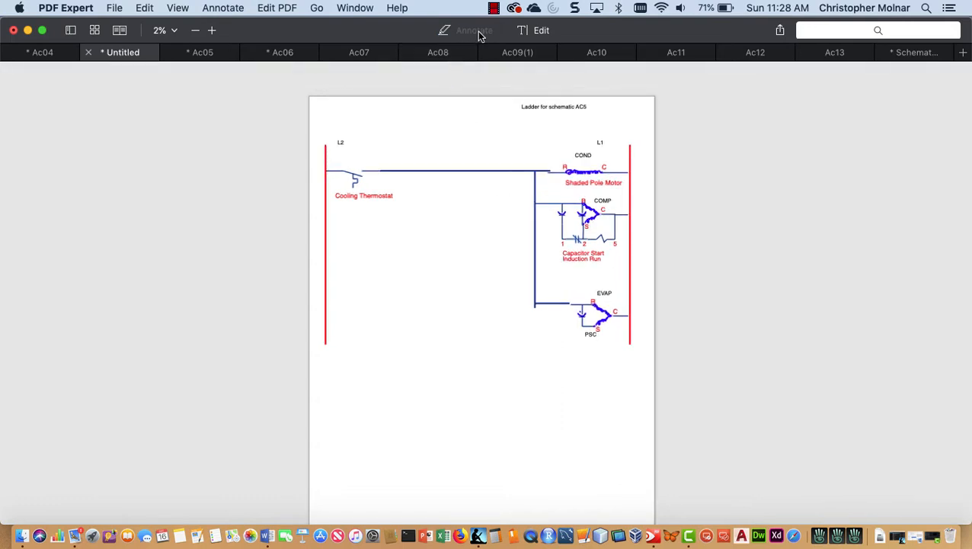
# - Return to Annotate mode and start a text label under the compressor
pyautogui.click(466, 31)
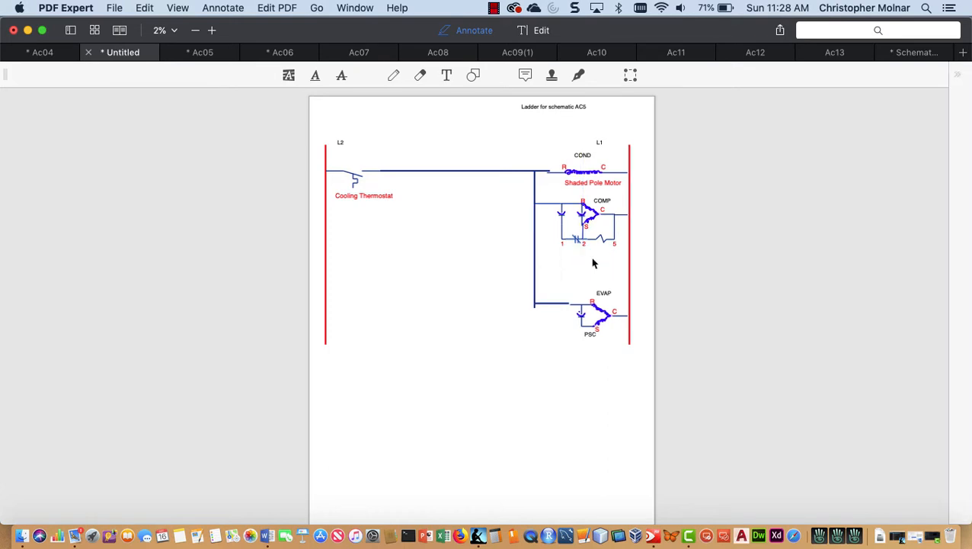
pyautogui.click(446, 74)
pyautogui.write('CSCR')
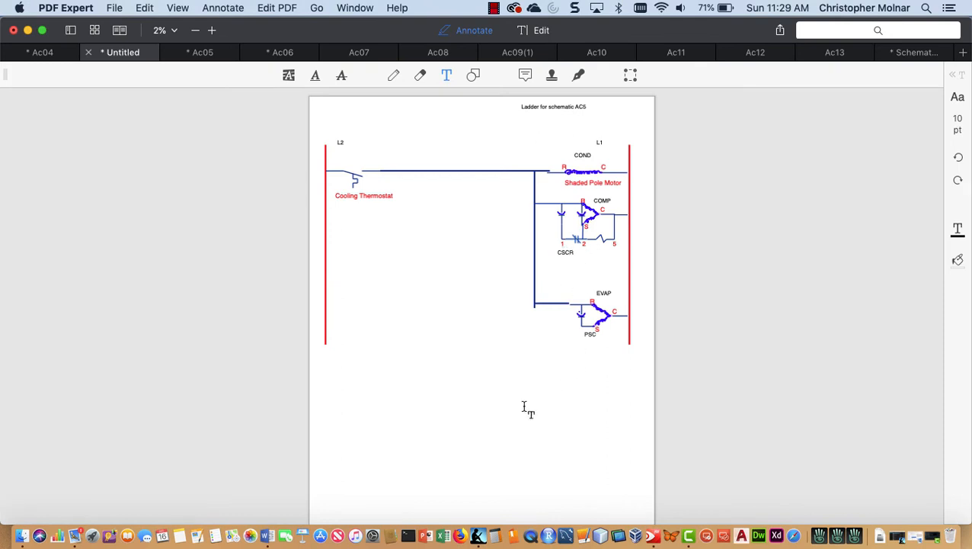
pyautogui.moveTo(443, 424)
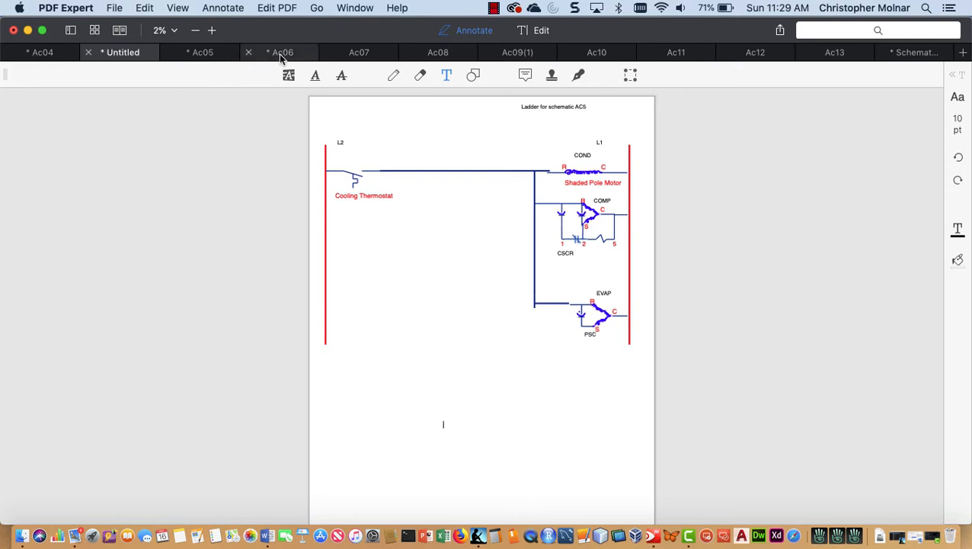
pyautogui.click(281, 51)
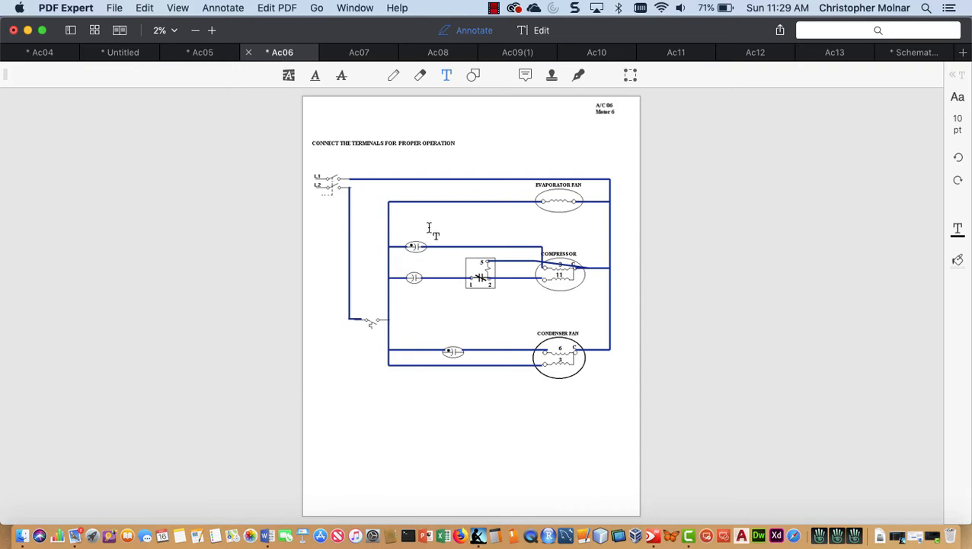
pyautogui.moveTo(344, 194)
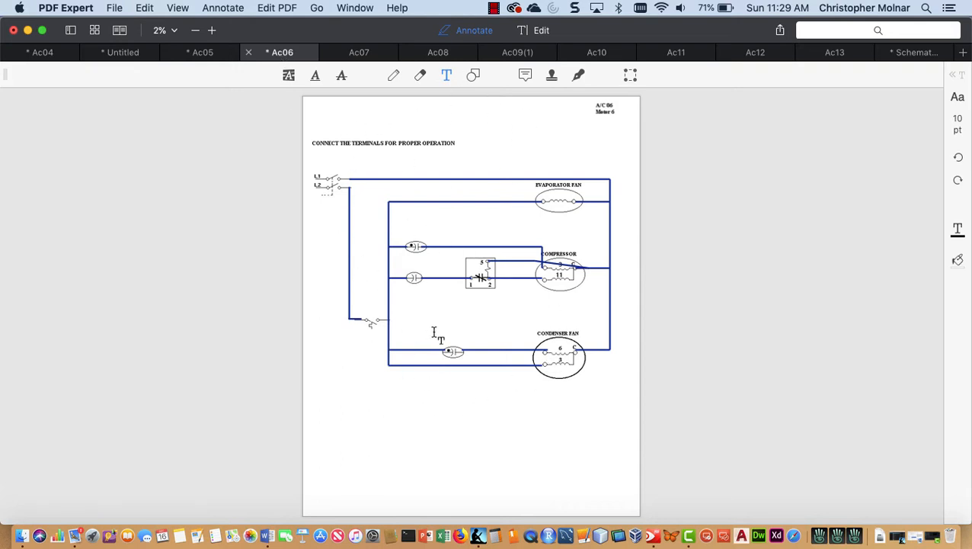
pyautogui.click(120, 52)
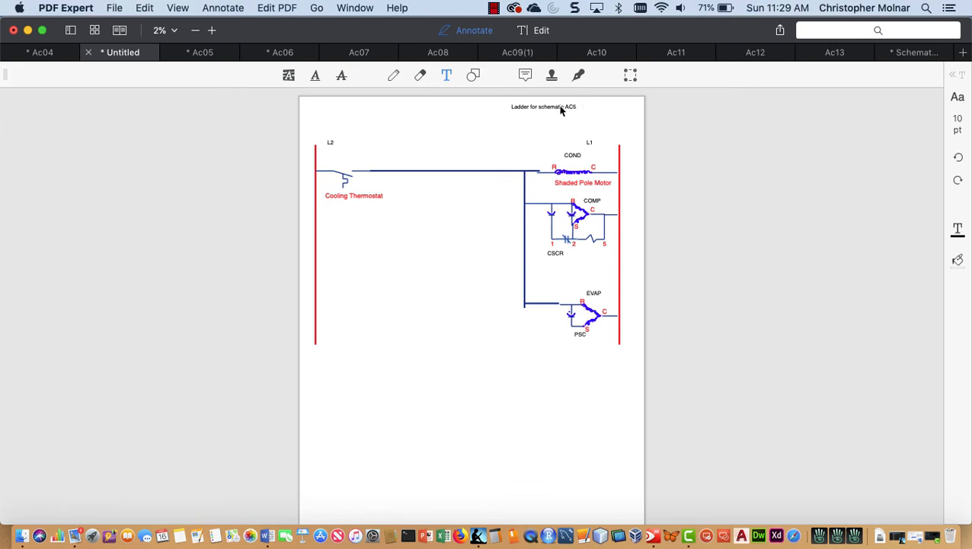
pyautogui.moveTo(562, 109)
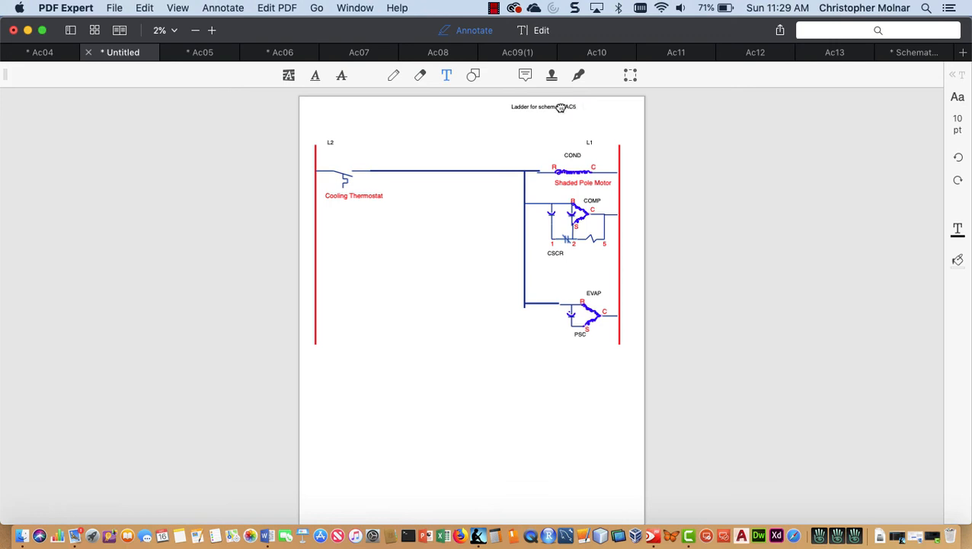